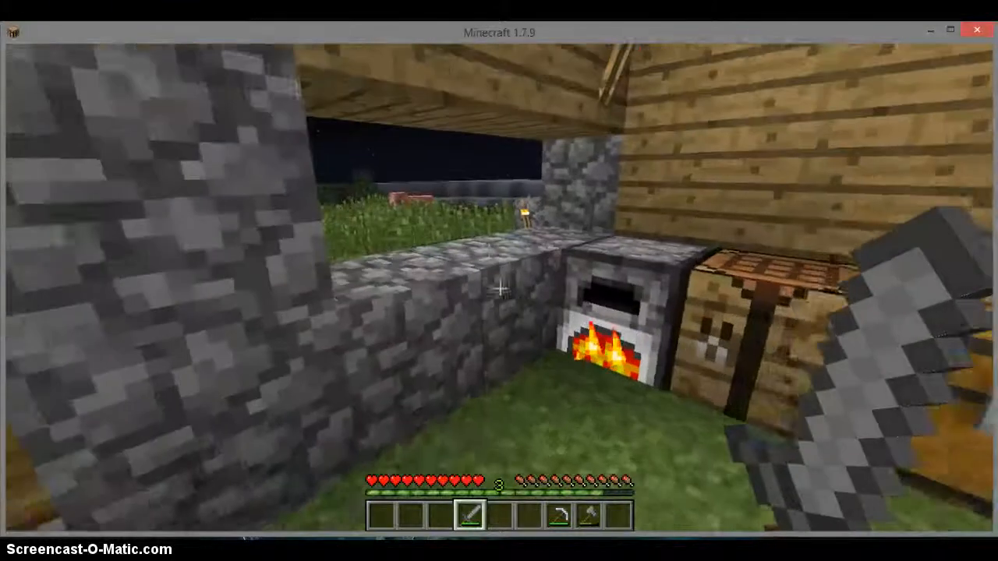
pyautogui.moveTo(499, 281)
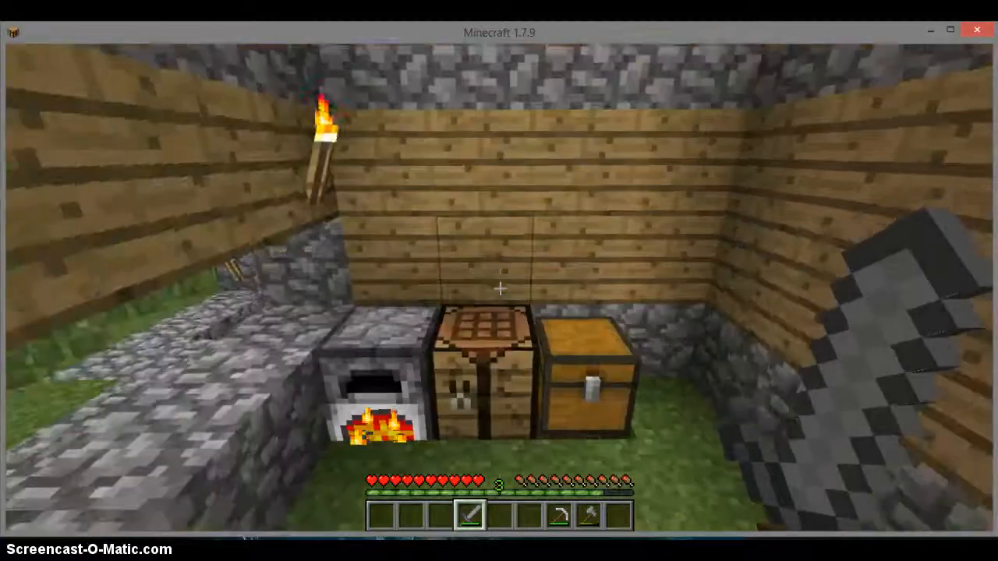
# Open and close the crafting grid and the player's inventory.
pyautogui.press('e')
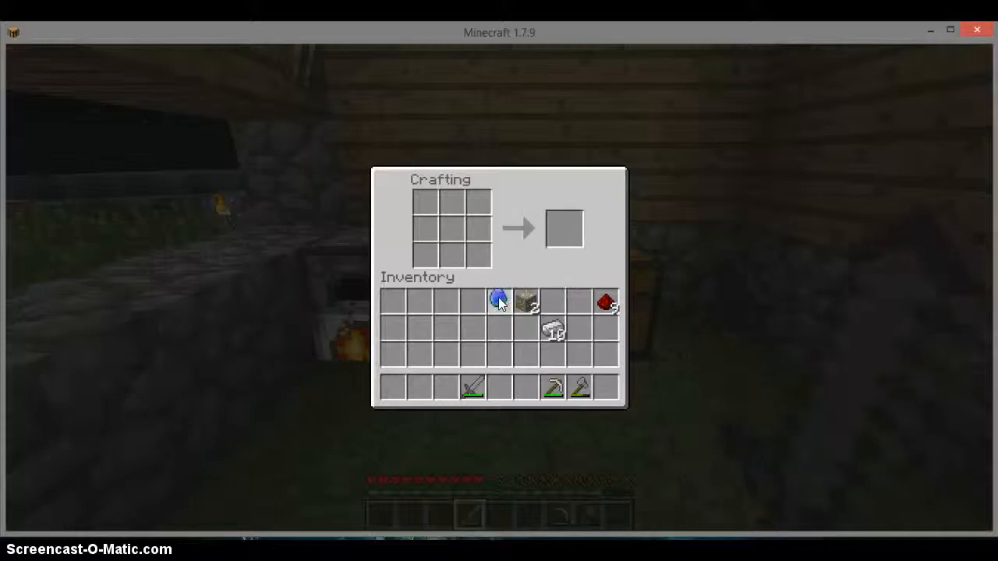
pyautogui.press('Escape')
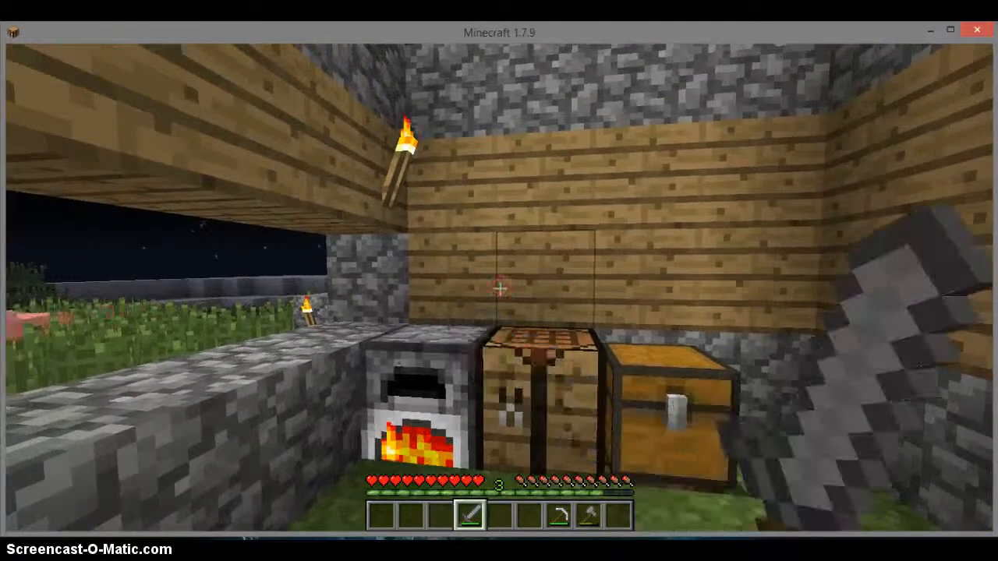
pyautogui.press('e')
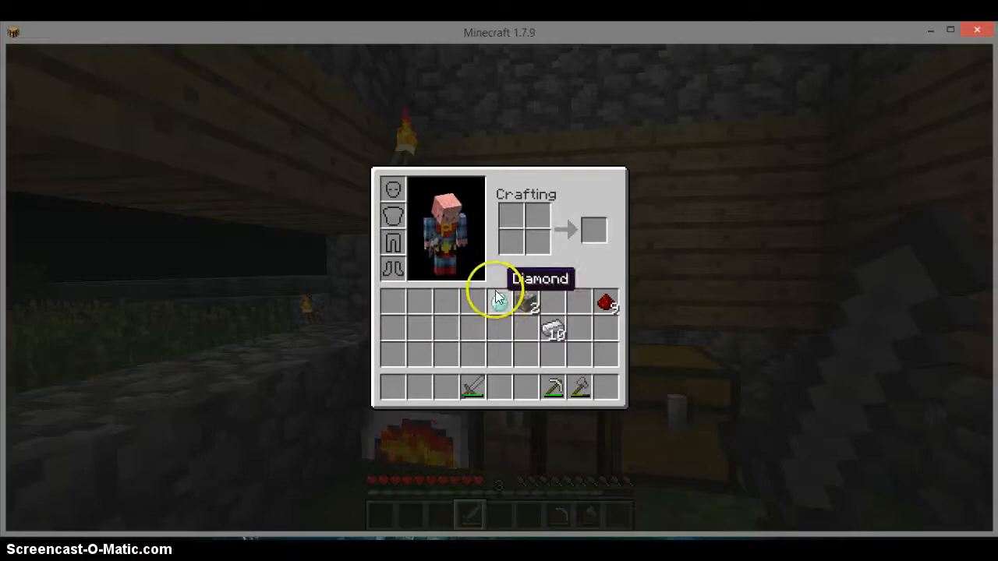
pyautogui.moveTo(523, 285)
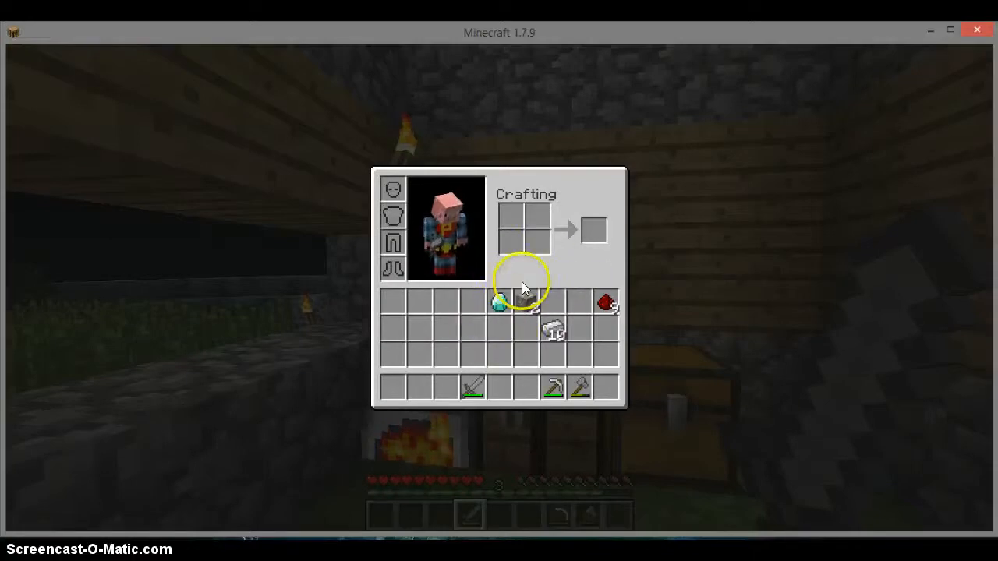
pyautogui.press('escape')
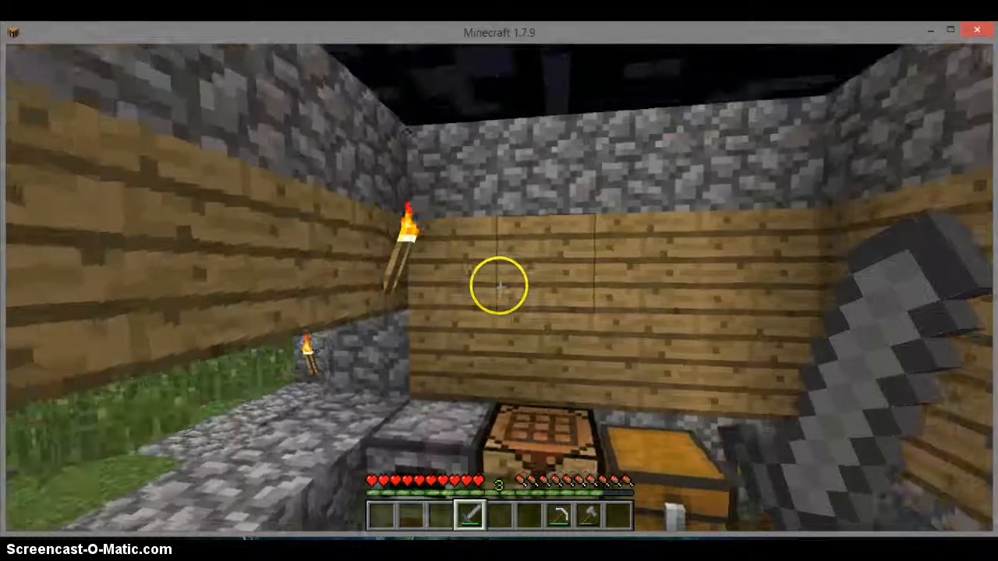
# Check the storage chest, then take the smelted iron ingots from the furnace.
pyautogui.press('e')
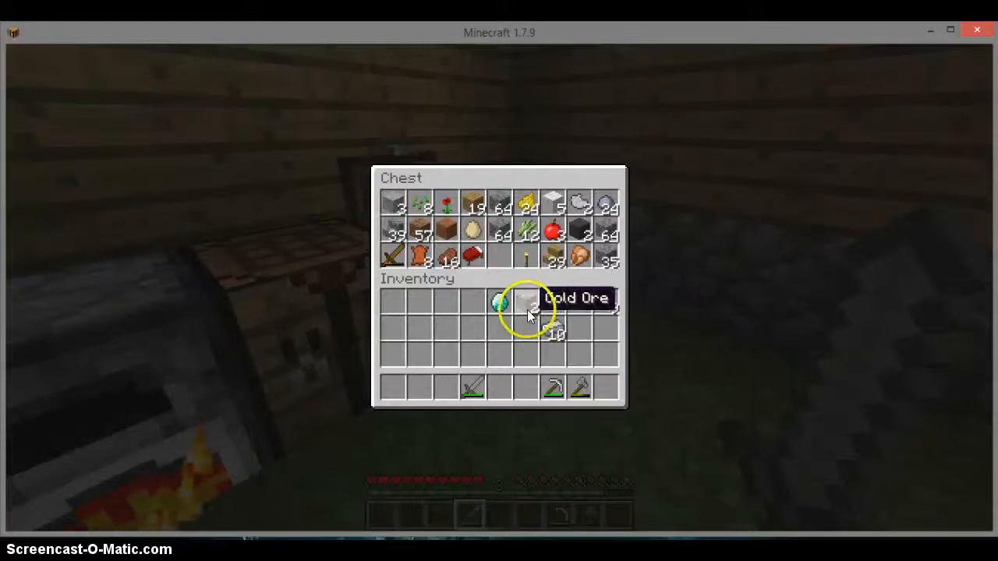
pyautogui.press('Escape')
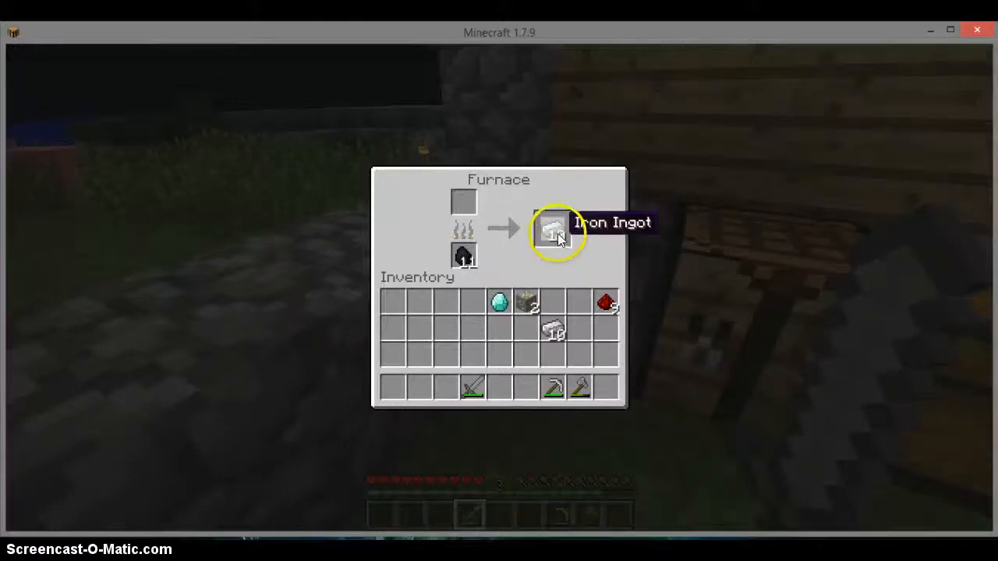
pyautogui.click(553, 228)
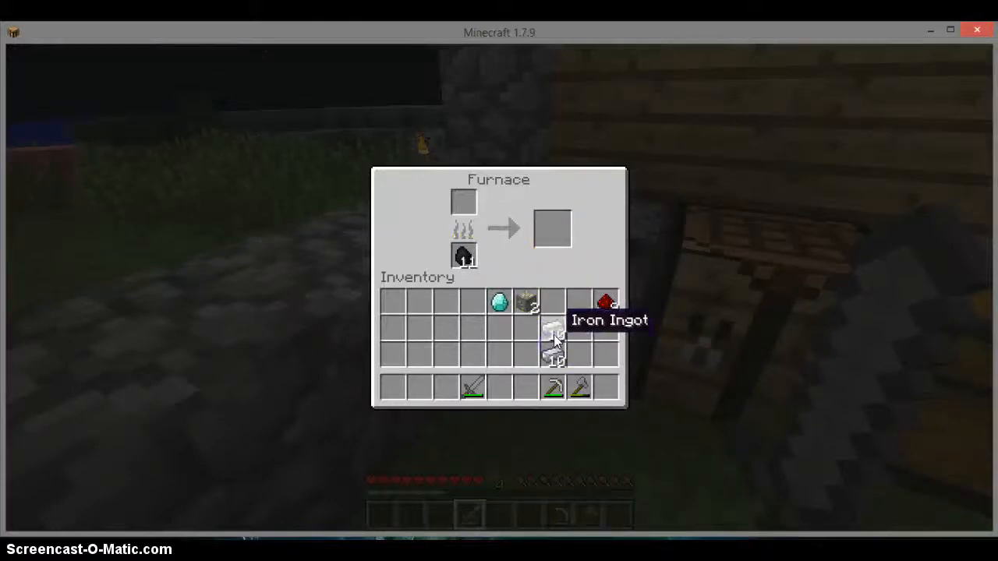
pyautogui.press('Escape')
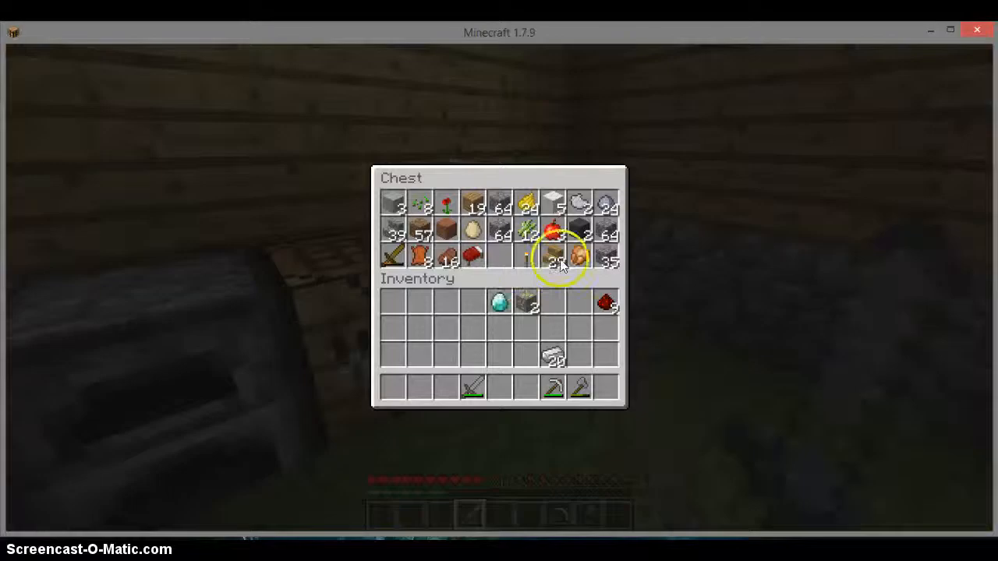
pyautogui.moveTo(553, 236)
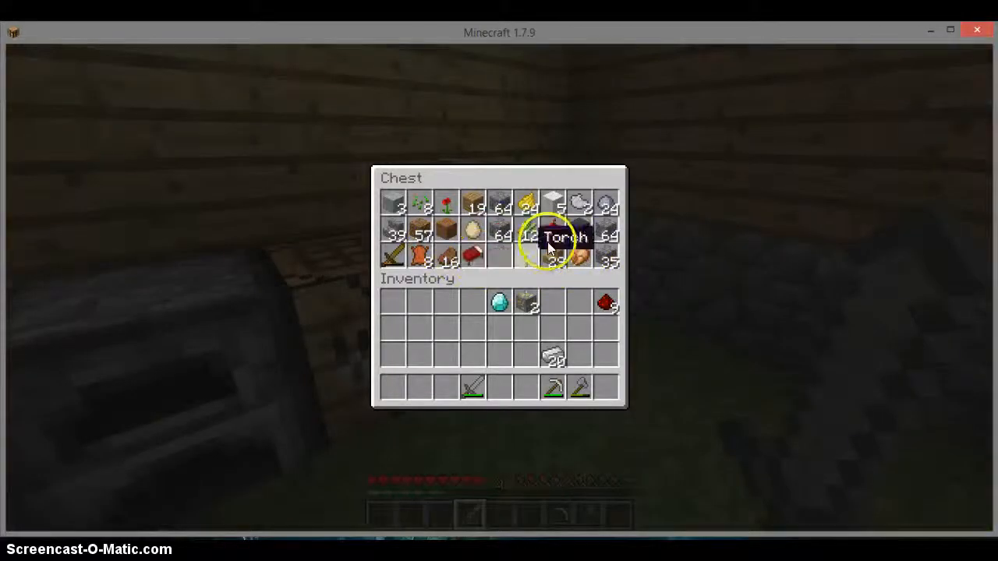
# Lay seven iron ingots in the leggings pattern and take the leggings, leaving three ingots.
pyautogui.press('Escape')
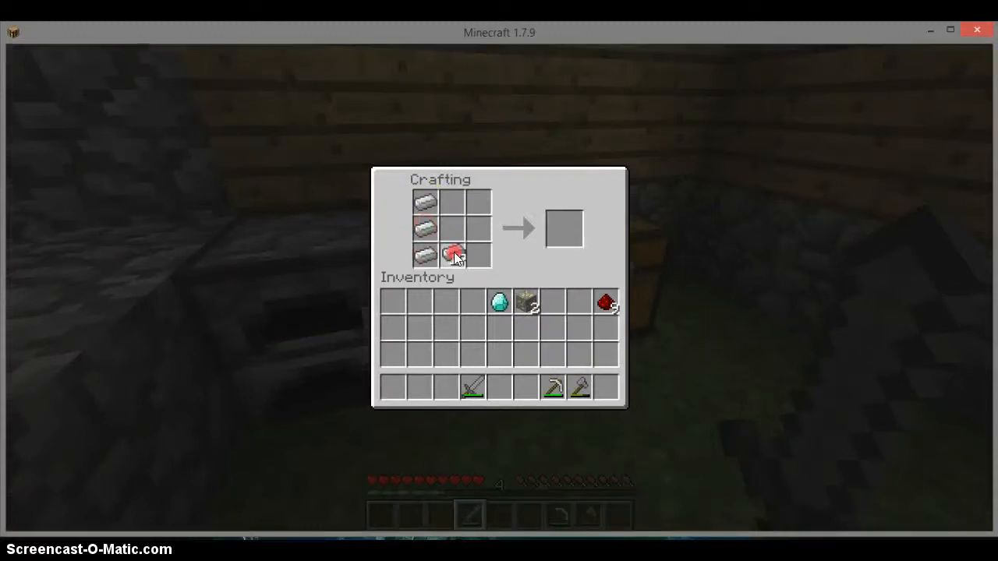
pyautogui.click(454, 228)
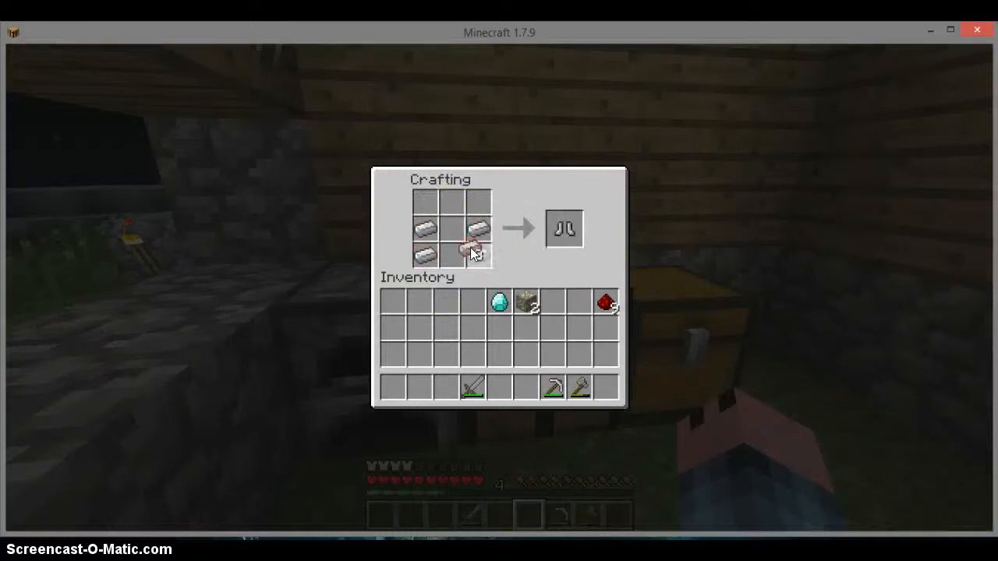
pyautogui.click(563, 228)
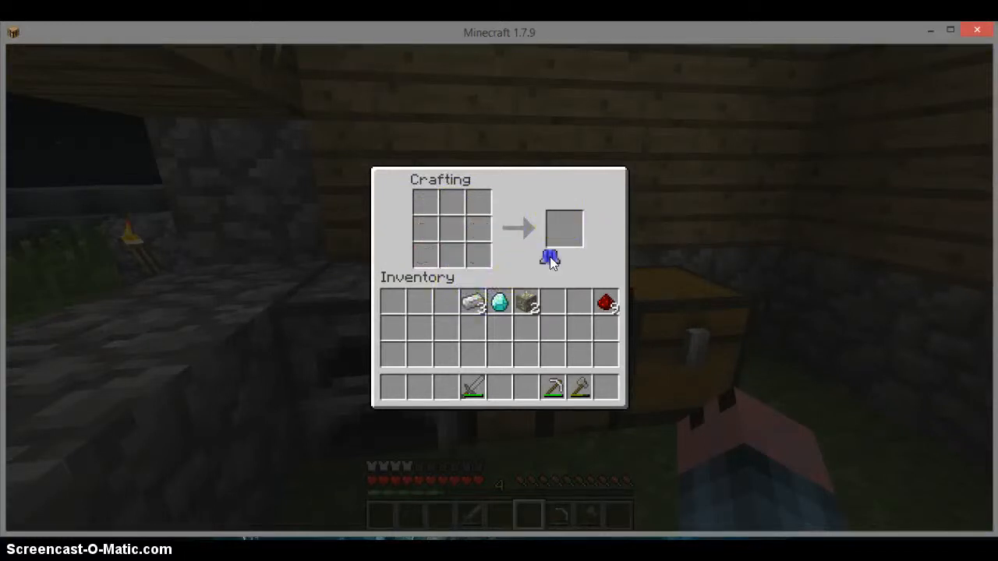
pyautogui.press('e')
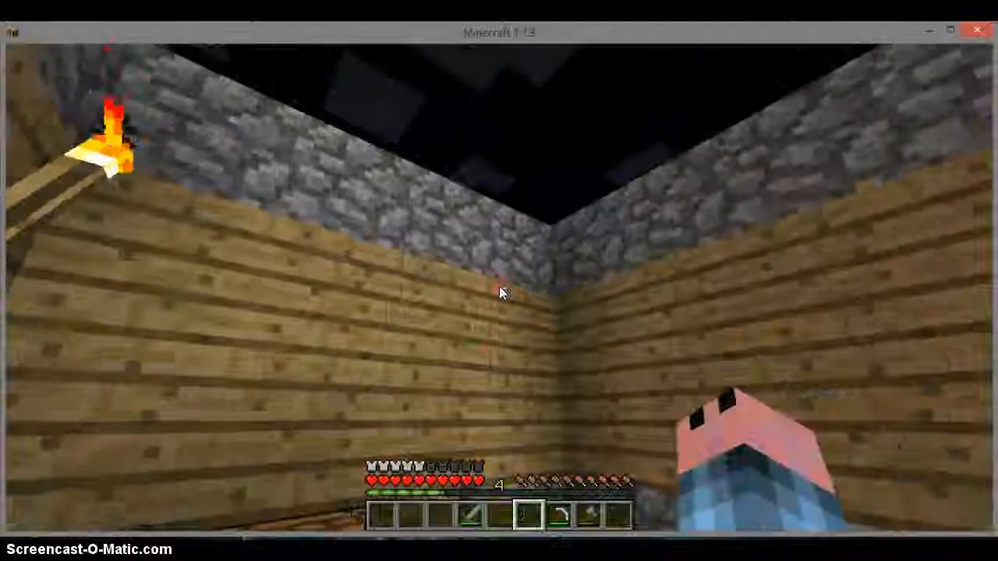
pyautogui.press('e')
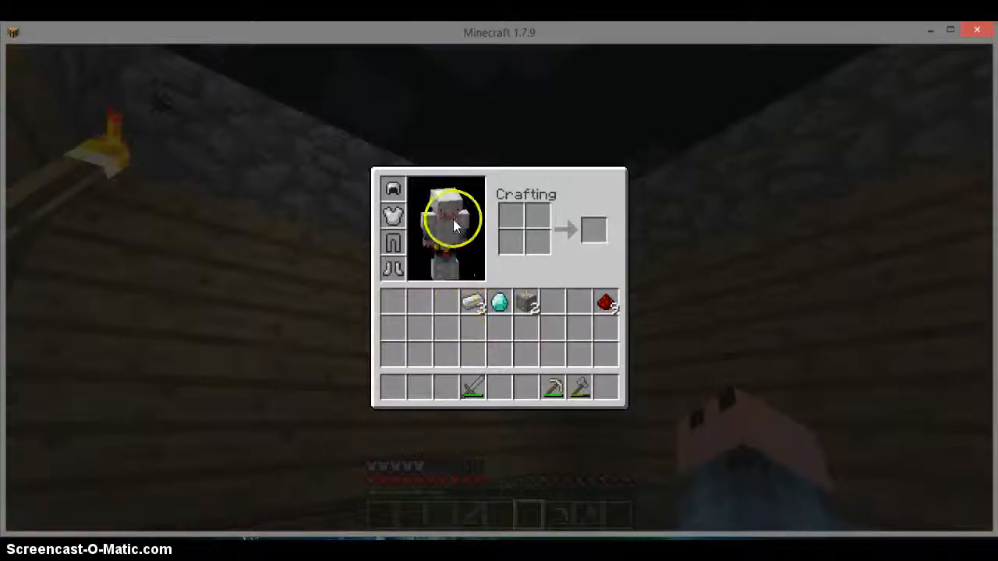
pyautogui.press('Escape')
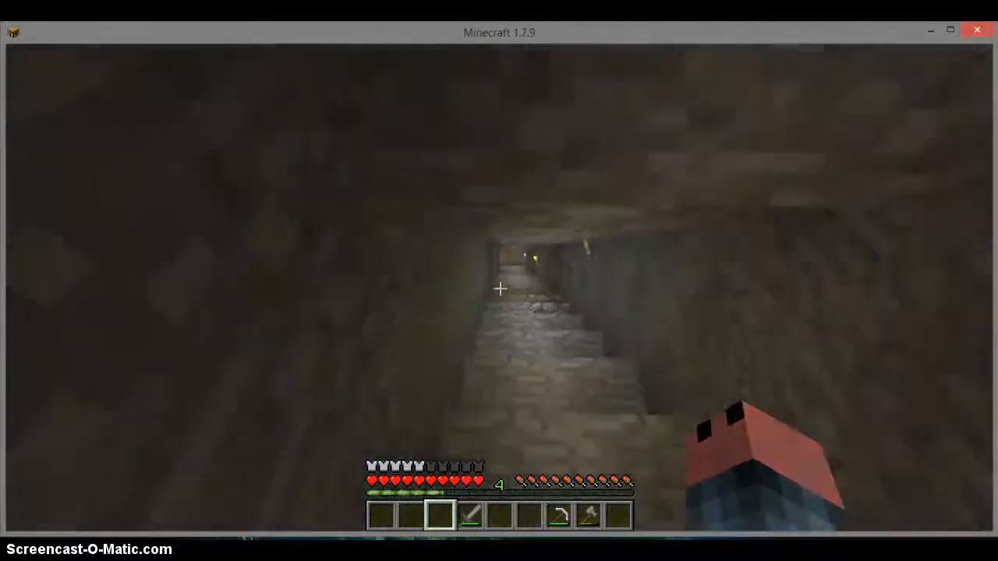
pyautogui.moveTo(499, 234)
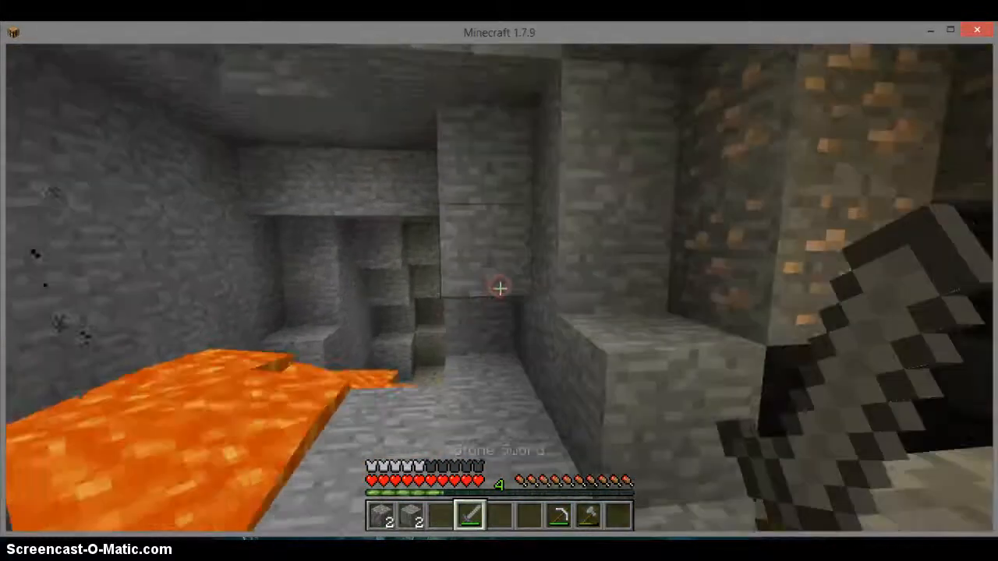
pyautogui.moveTo(499, 281)
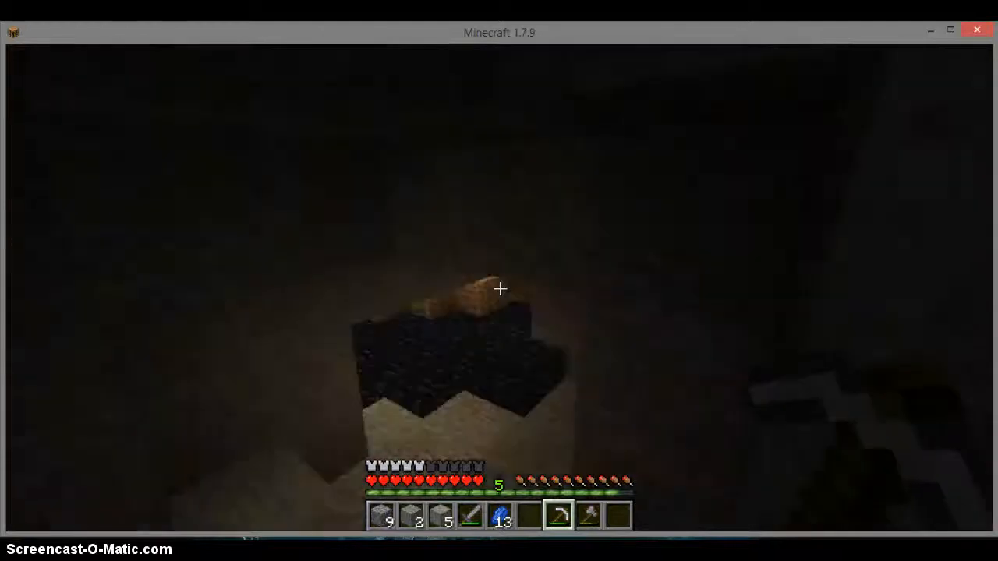
pyautogui.moveTo(499, 288)
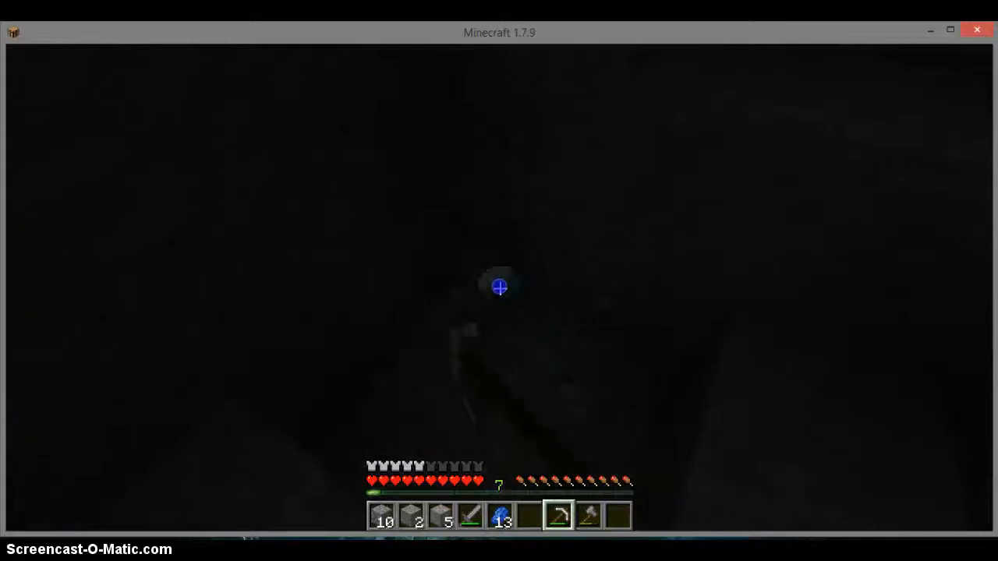
# Mine a stone block and walk to the pool where water meets lava.
pyautogui.press('e')
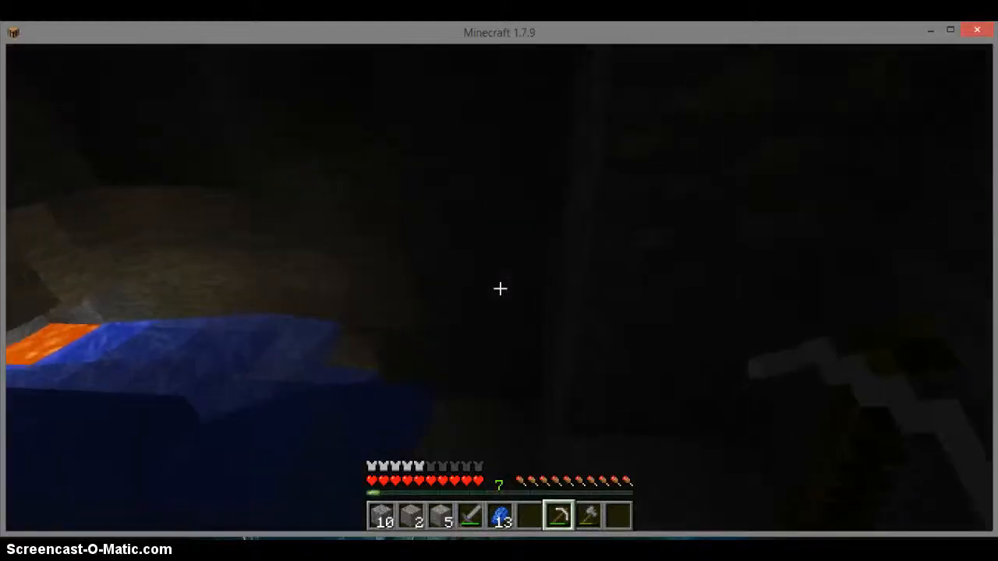
# Open the inventory to review iron, diamonds and redstone, then close it.
pyautogui.press('e')
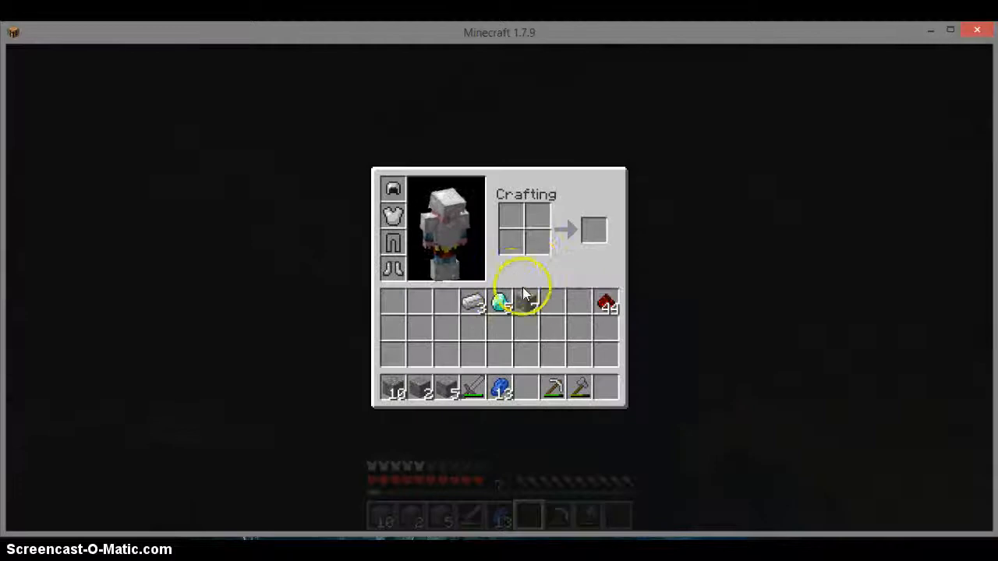
pyautogui.press('e')
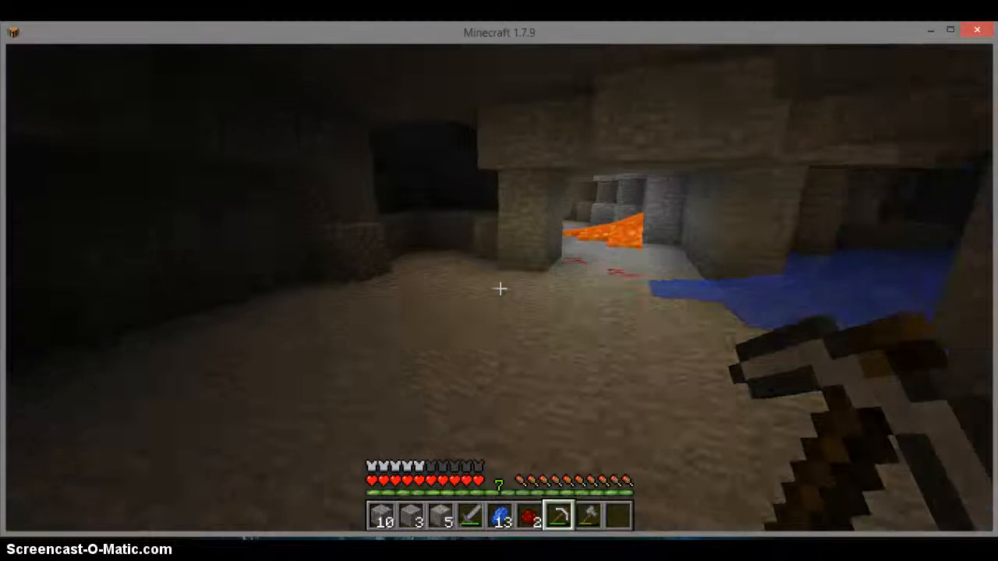
pyautogui.moveTo(499, 289)
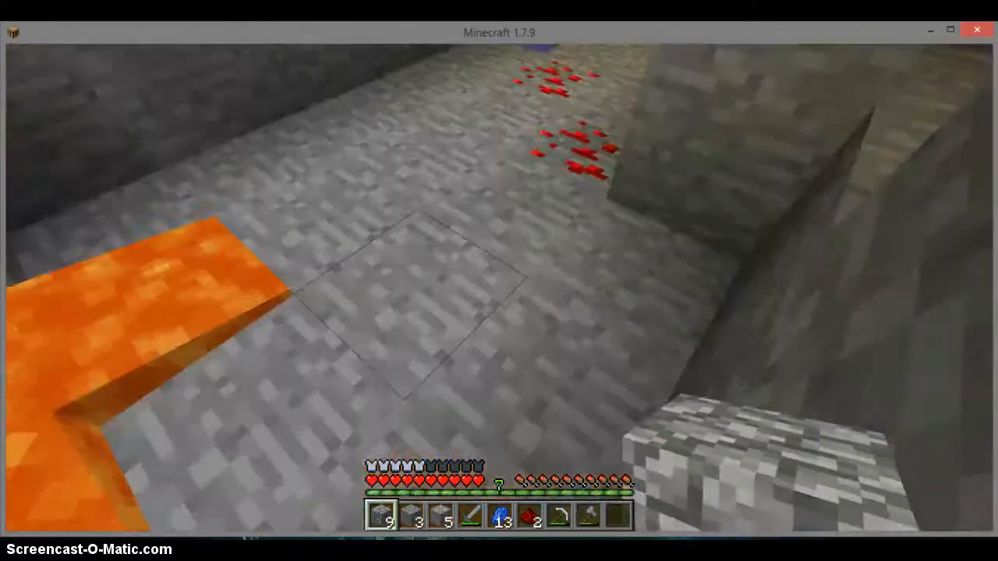
pyautogui.moveTo(498, 281)
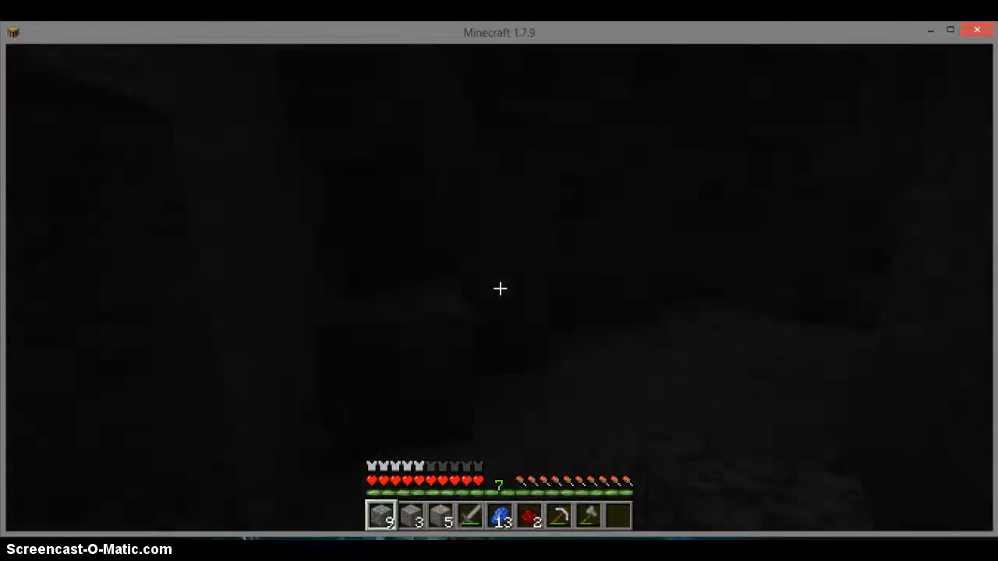
# Select the pickaxe in hotbar slot 4 and mine lapis ore, reaching 36 lapis.
pyautogui.press('4')
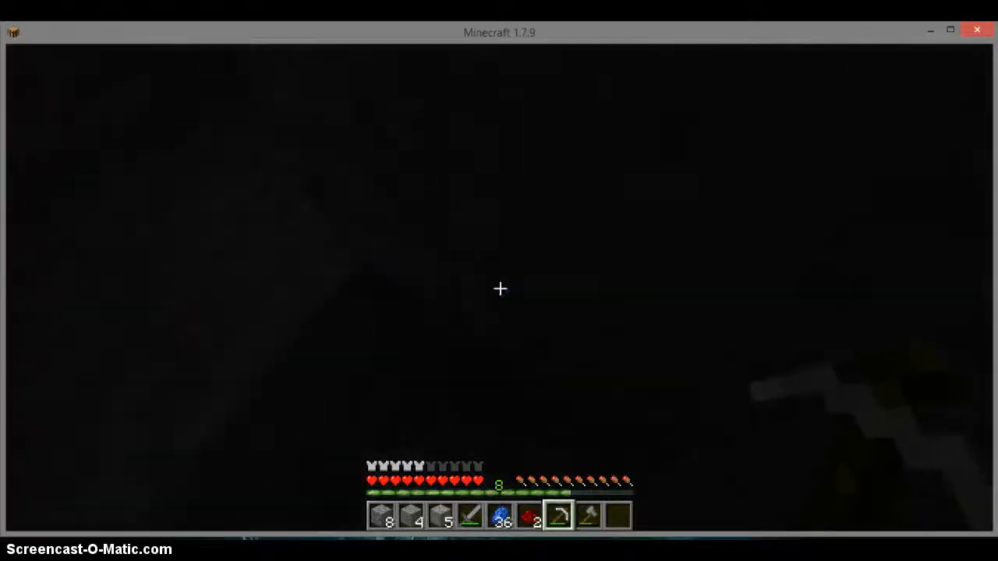
# Place cobblestone blocks along the tunnel and switch game mode with /gamemode.
pyautogui.press('e')
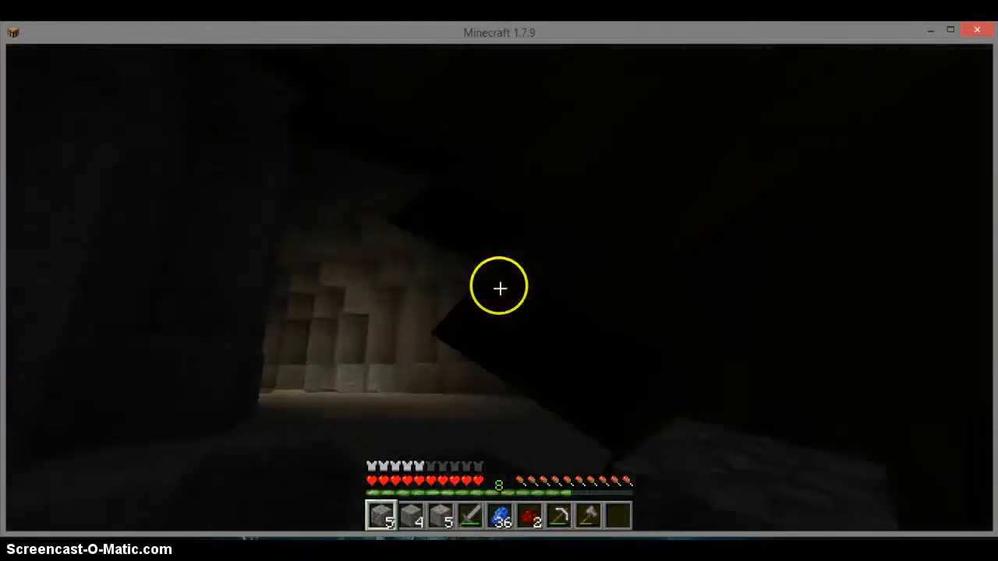
pyautogui.moveTo(499, 281)
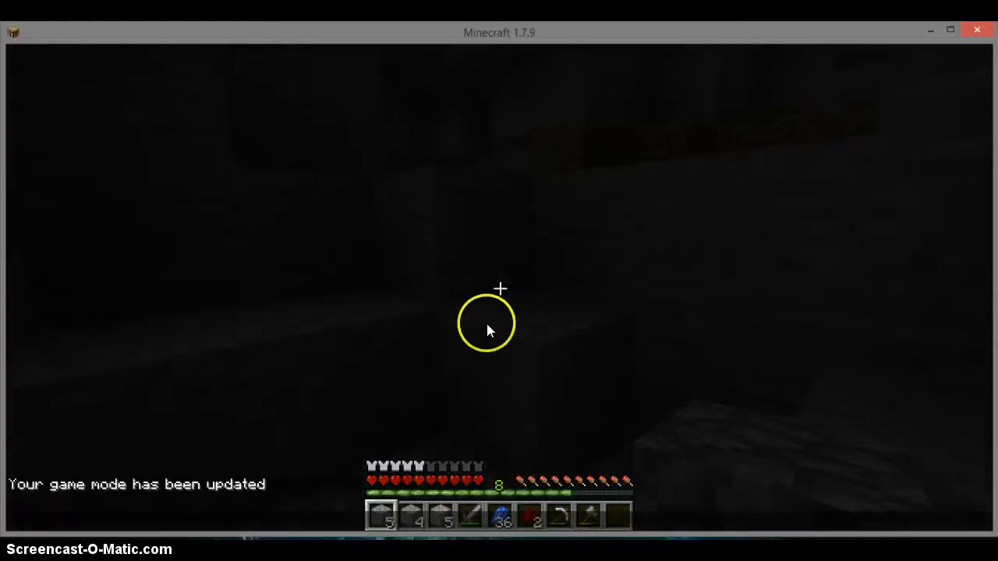
pyautogui.moveTo(440, 320)
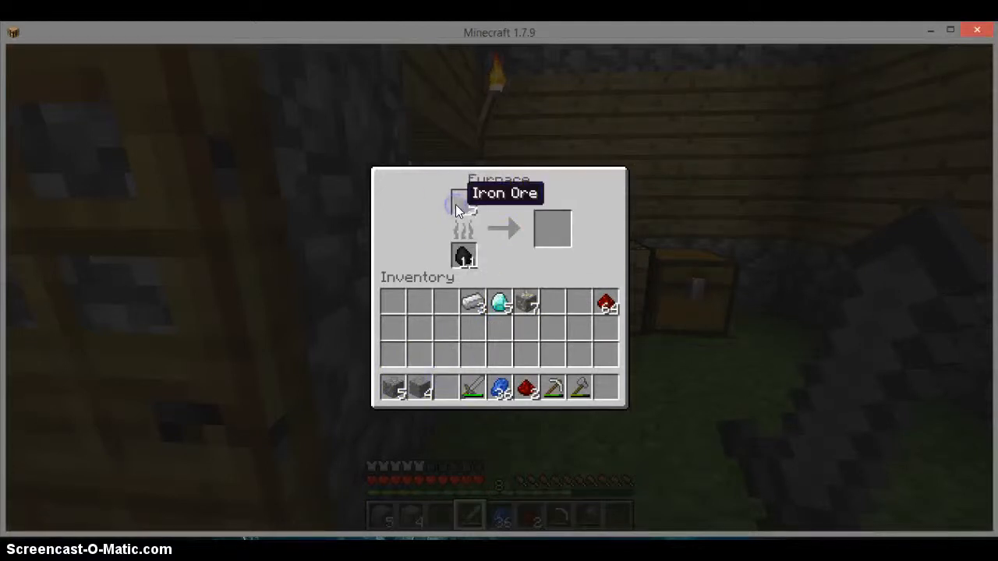
# Reach the crafting table beside the furnace and chest and open its 3x3 grid.
pyautogui.press('Escape')
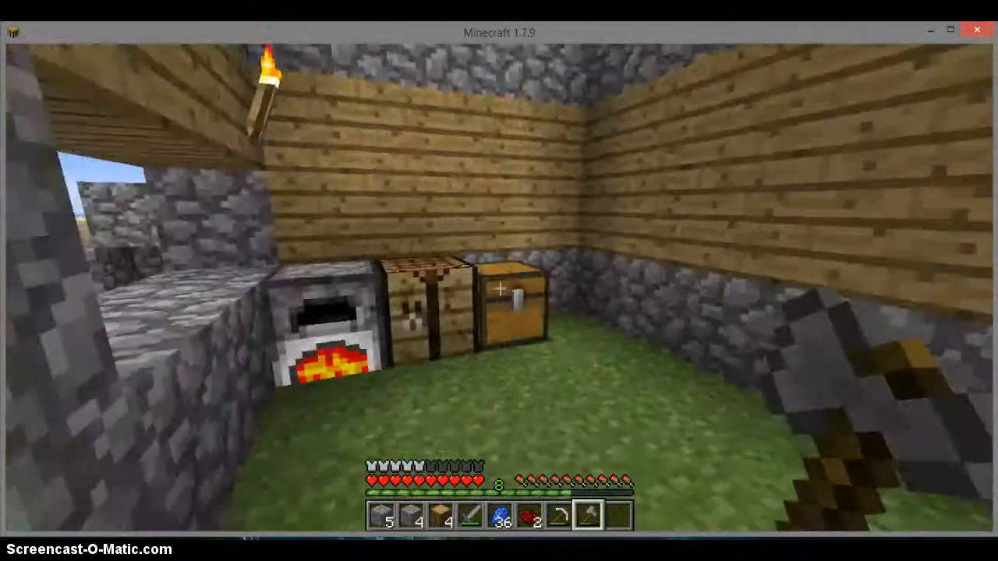
pyautogui.press('e')
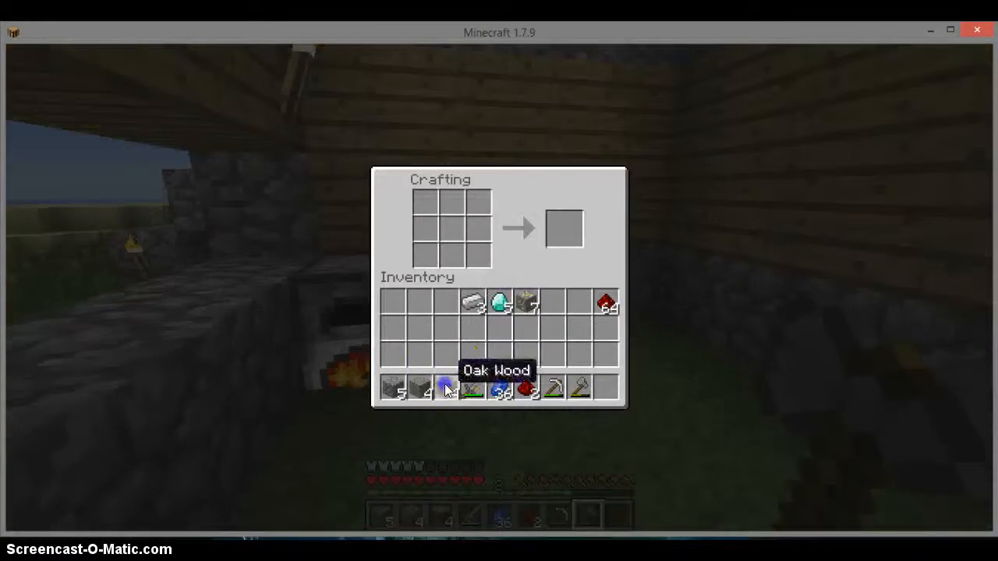
# Place two diamonds above a stick and take the diamond sword into the hotbar.
pyautogui.click(447, 388)
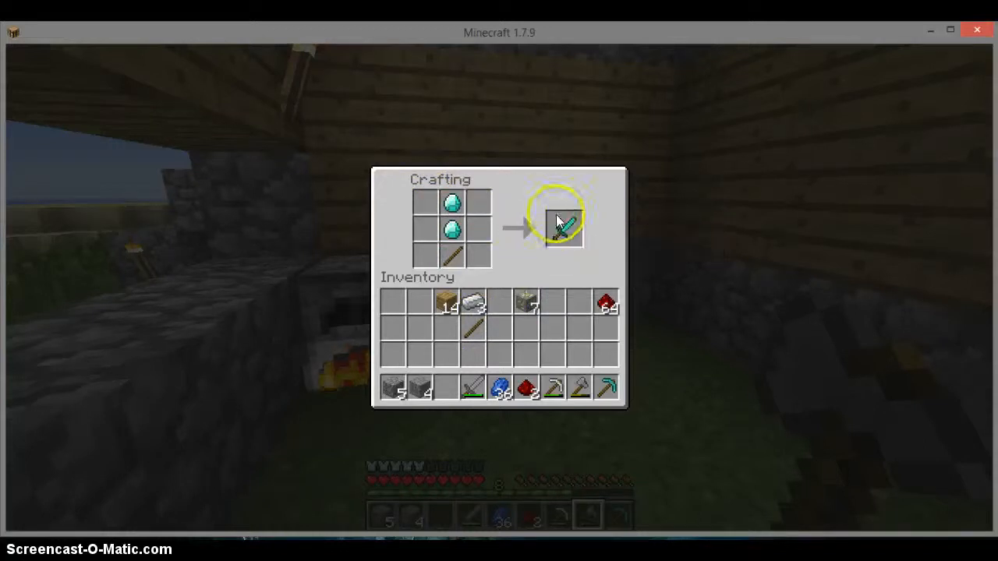
pyautogui.click(560, 227)
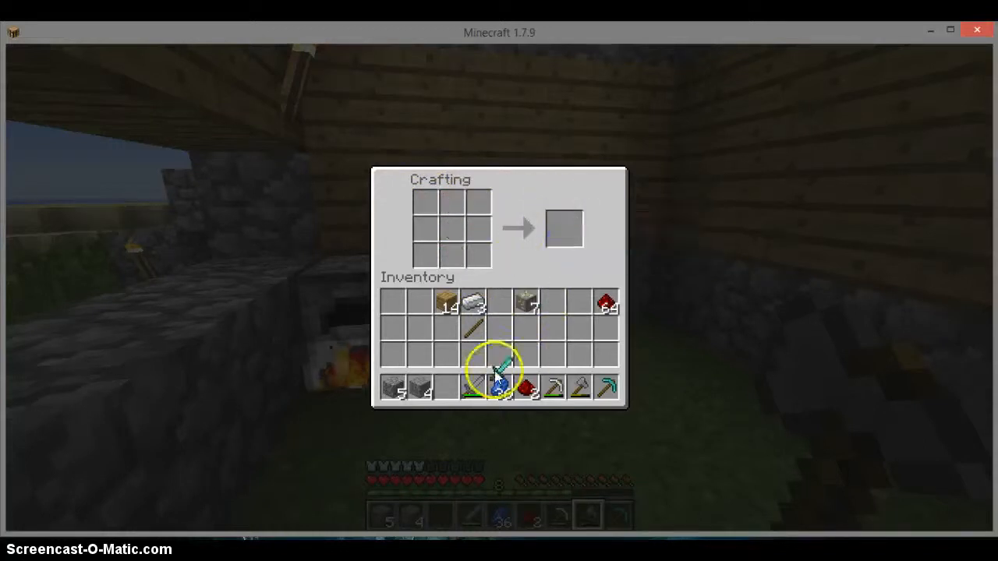
pyautogui.press('Escape')
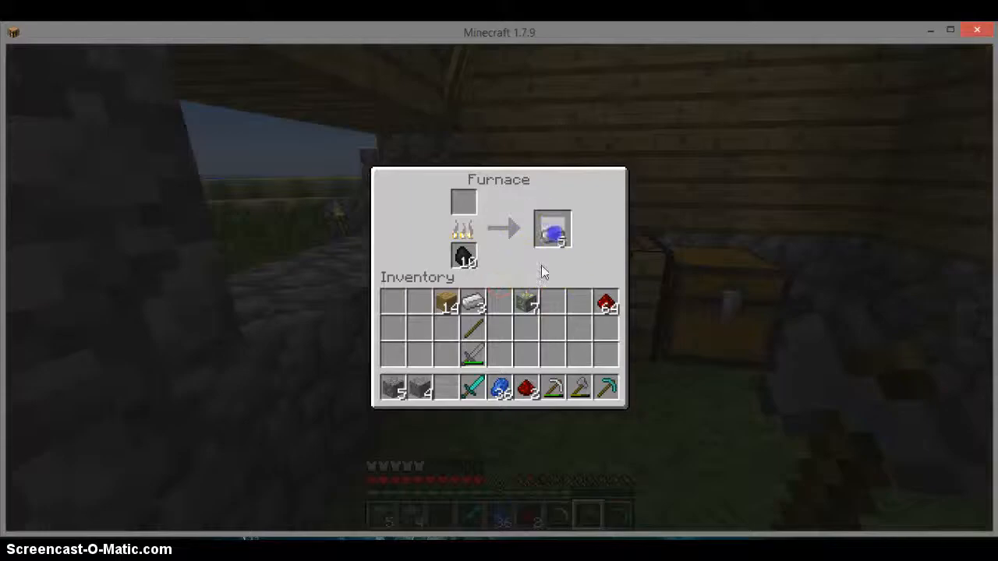
# View the furnace's output slot, close it, and reopen the inventory.
pyautogui.press('Escape')
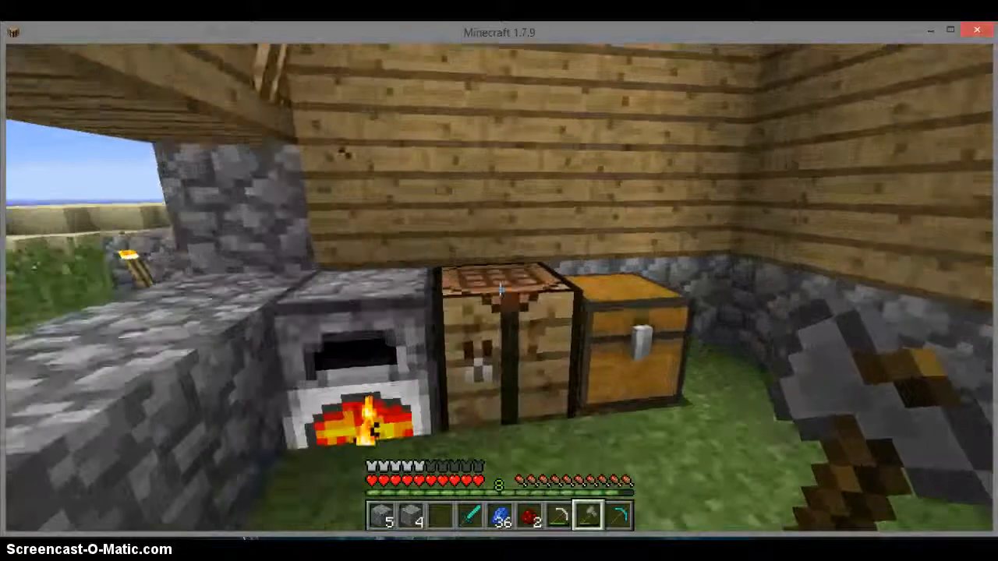
pyautogui.press('e')
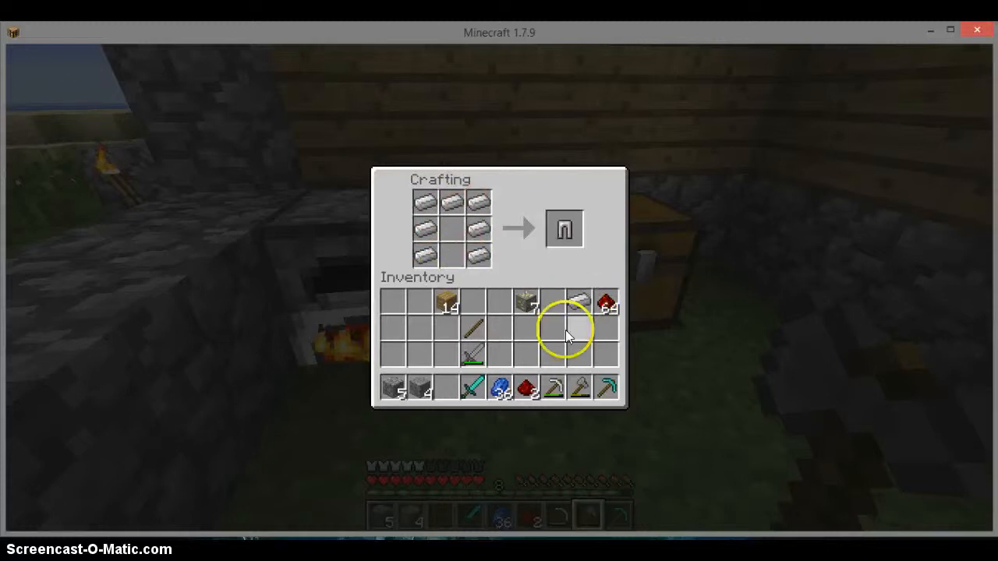
# Take the iron leggings, select them in hotbar slot 3 and equip them.
pyautogui.click(562, 228)
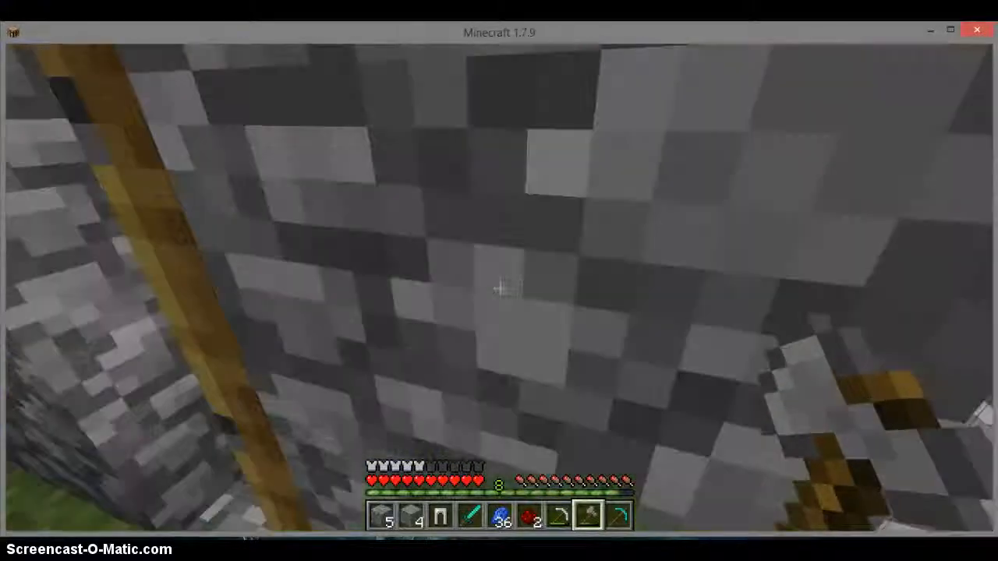
pyautogui.press('3')
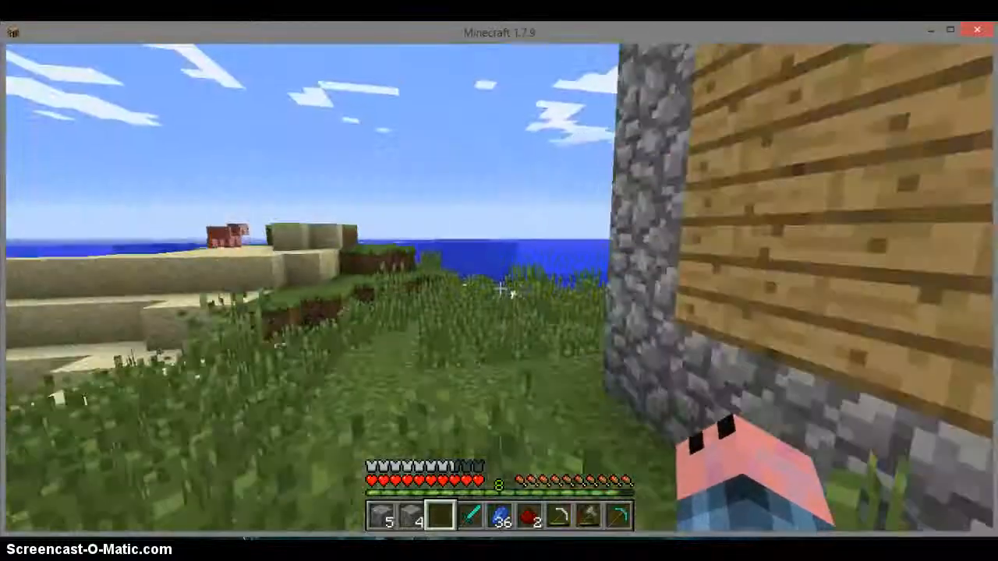
pyautogui.press('e')
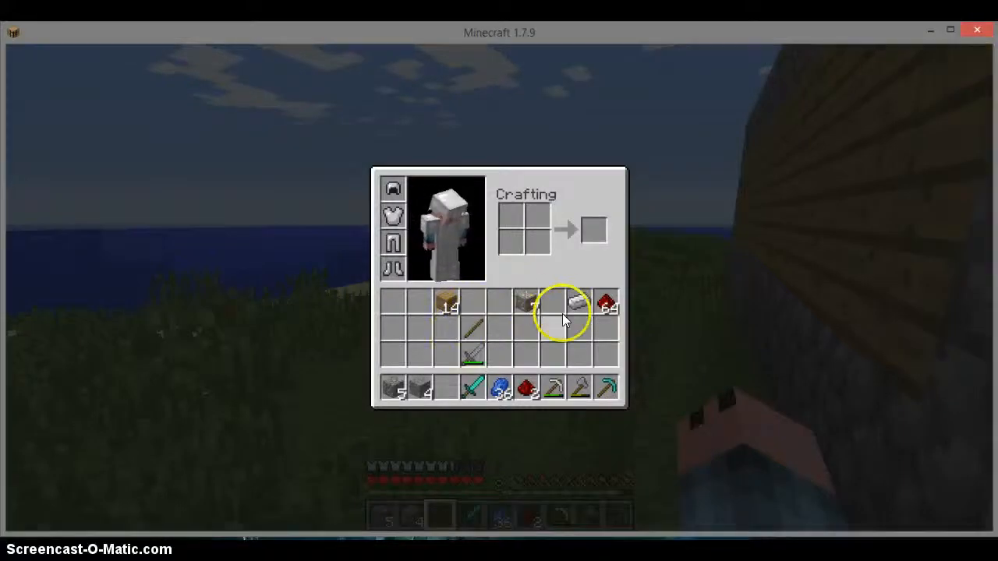
# Close the inventory after checking the iron armour and head to the obsidian cave.
pyautogui.press('e')
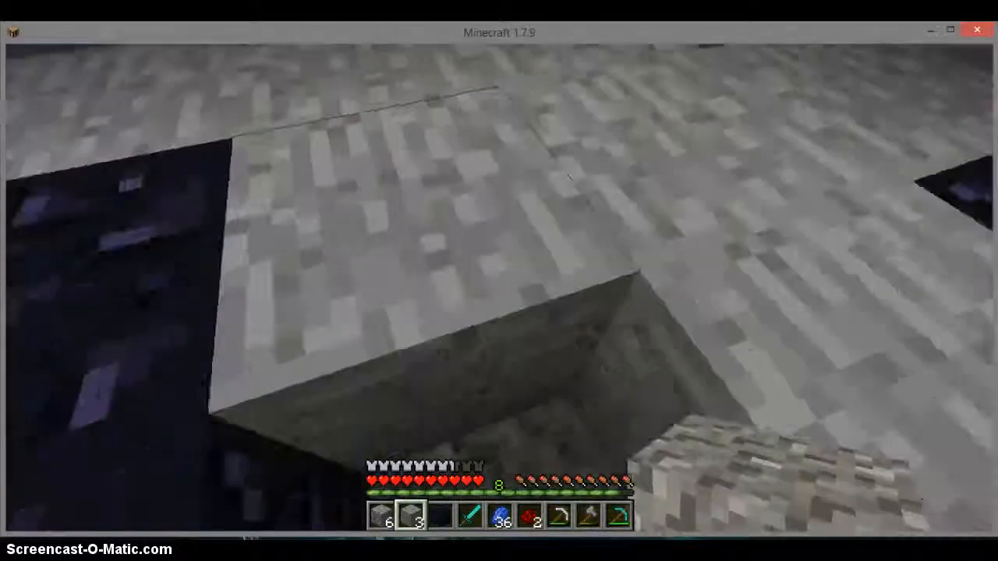
pyautogui.moveTo(499, 288)
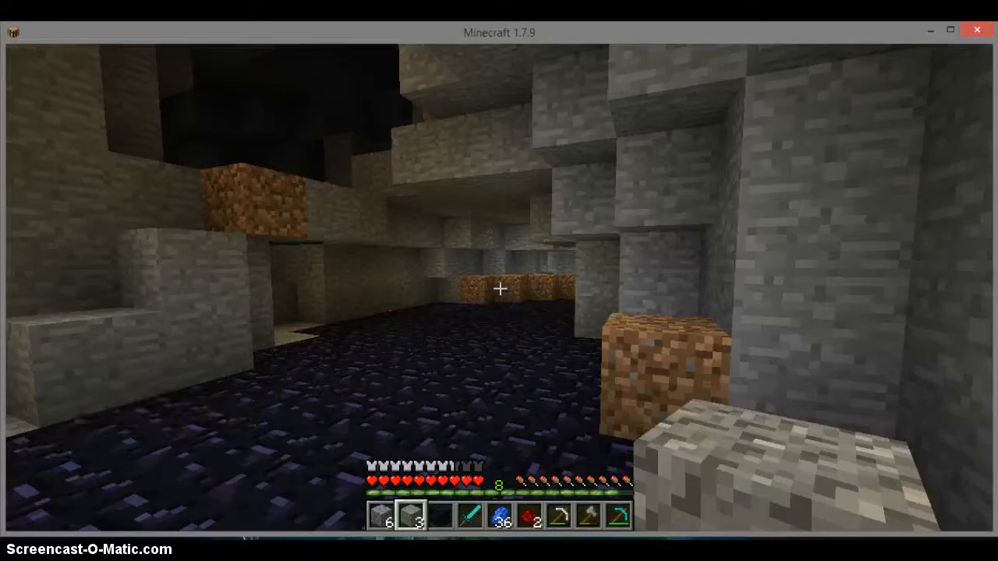
# Pause play in the obsidian cave with the Escape game menu.
pyautogui.press('Escape')
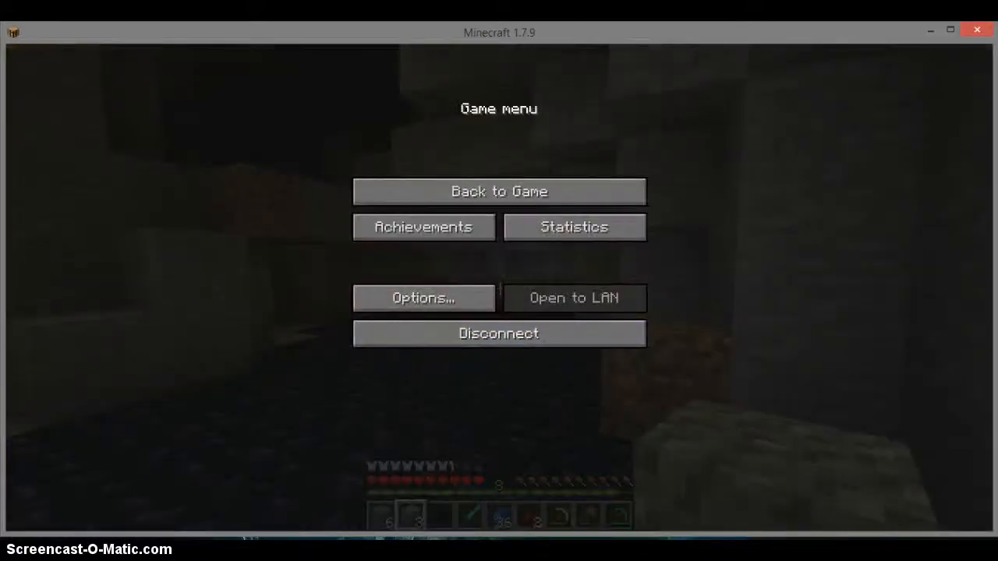